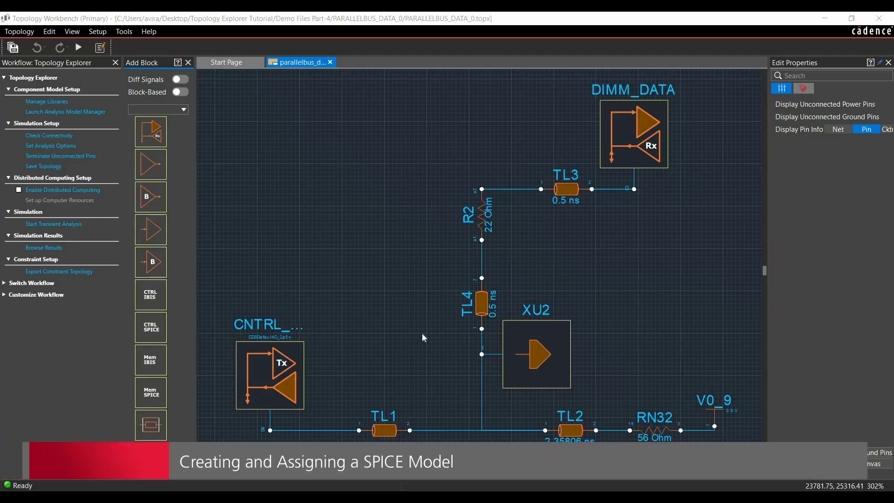
mouse_move(595, 384)
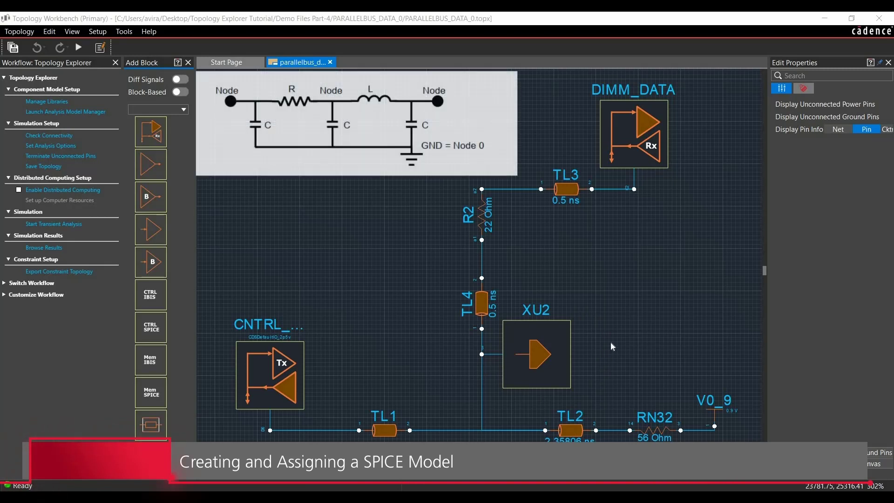
mouse_move(520, 319)
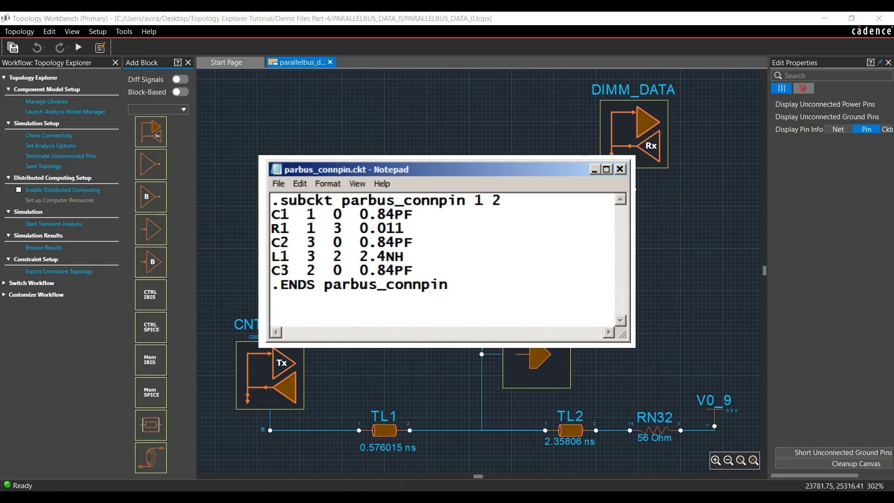
Step: Close the connector netlist file and delete the XU2 block
click(619, 169)
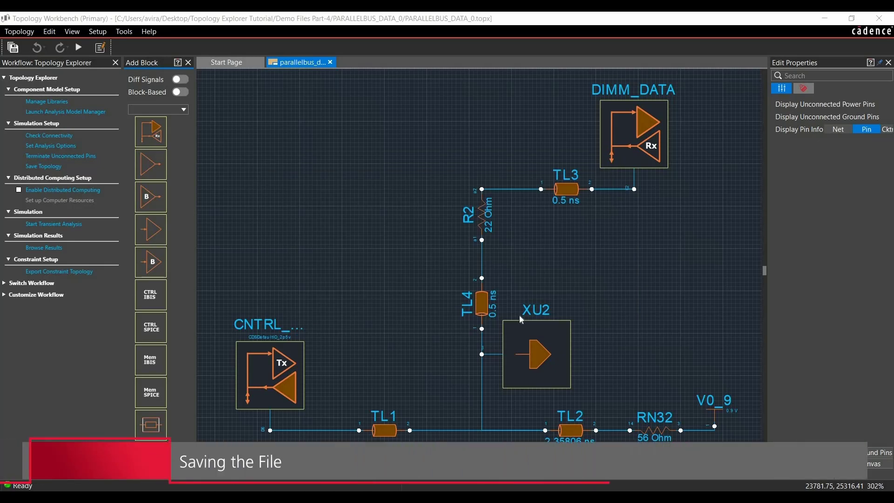
mouse_move(317, 292)
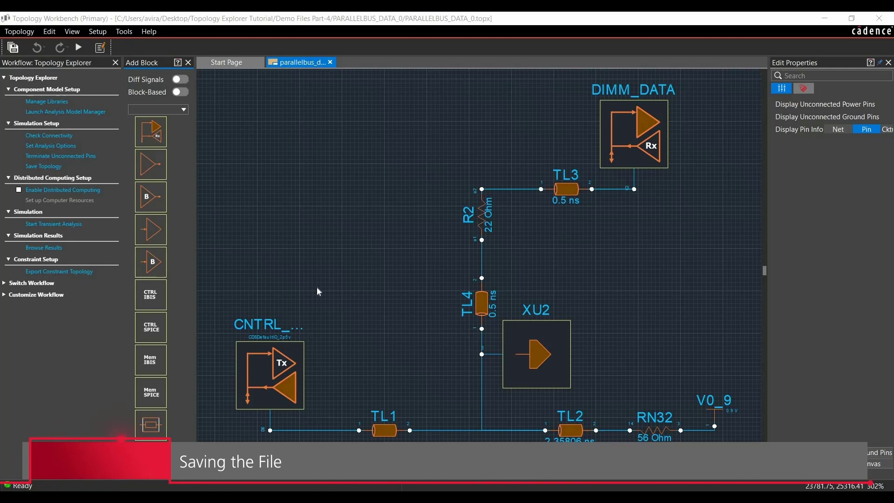
mouse_move(493, 354)
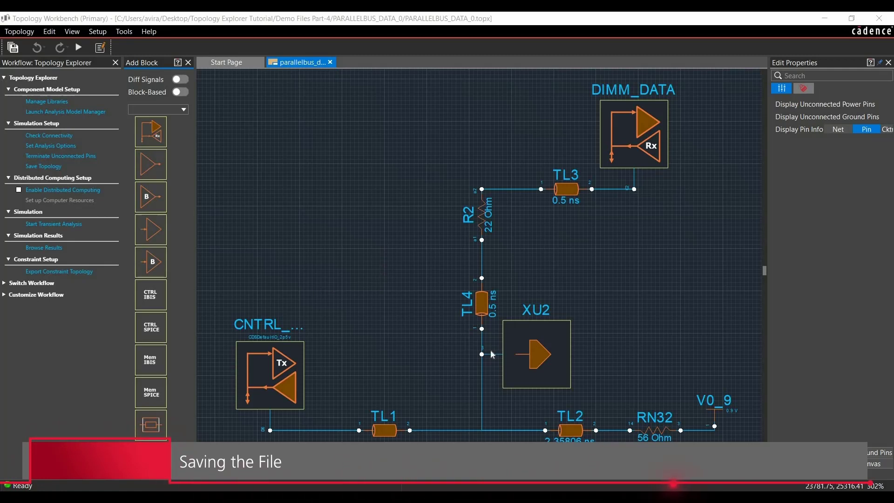
mouse_move(540, 316)
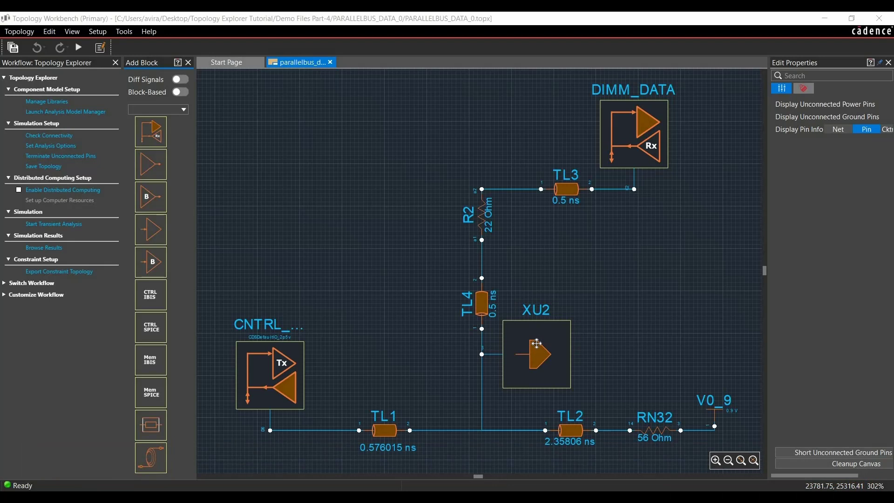
click(534, 354)
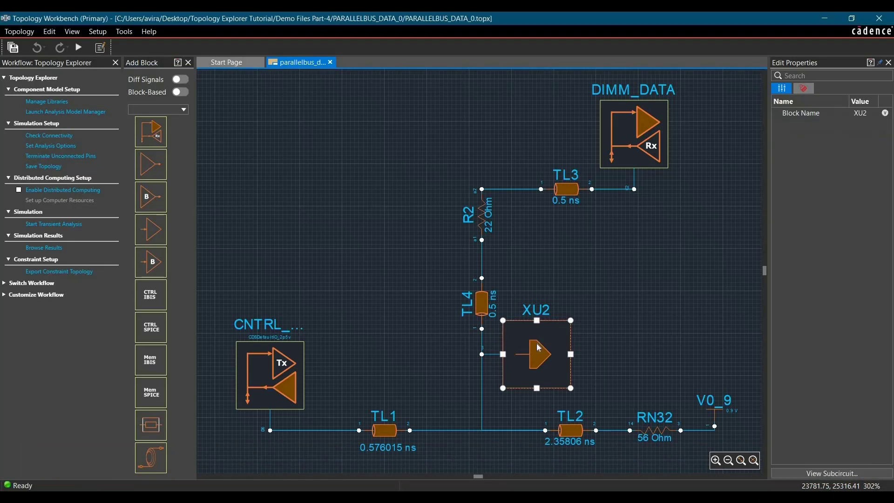
key(Delete)
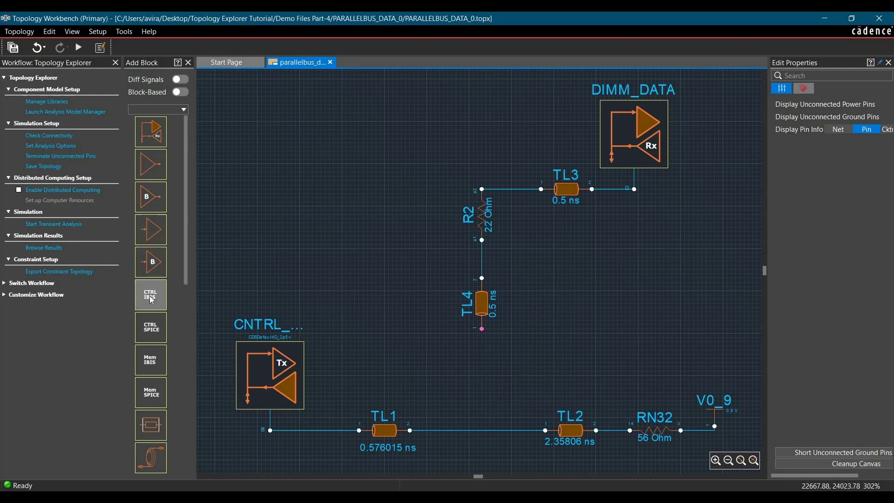
Step: Place the DIMM_CON subcircuit block with default pins at the junction below TL4
scroll(down, 3)
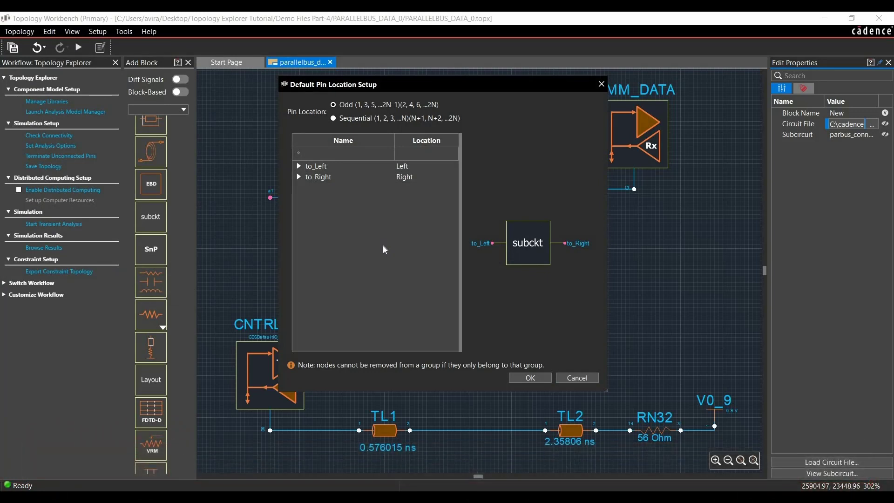
click(530, 378)
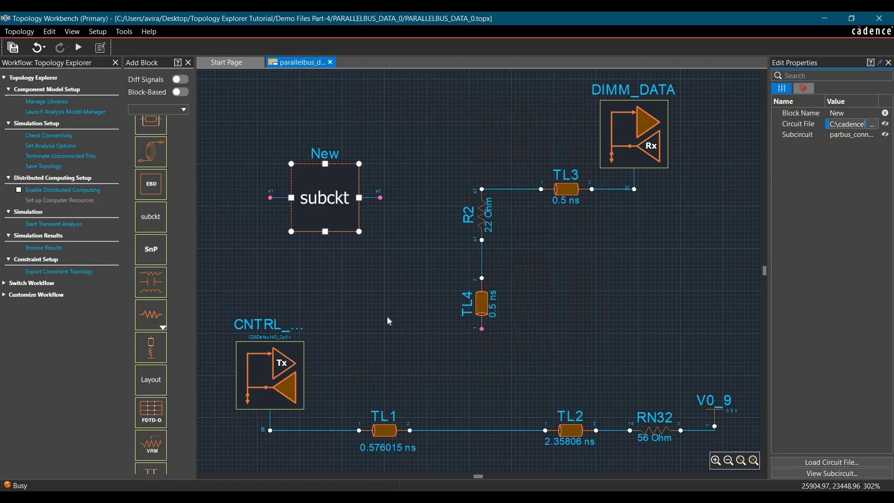
click(387, 321)
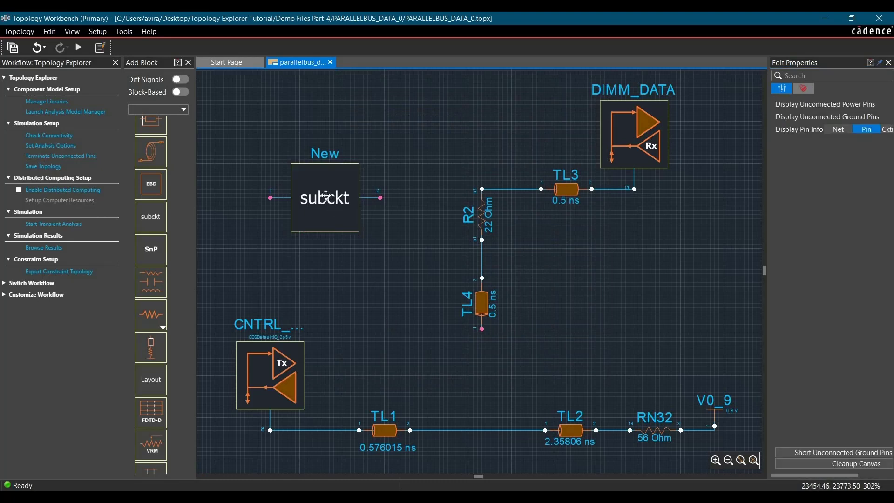
drag(324, 196, 417, 392)
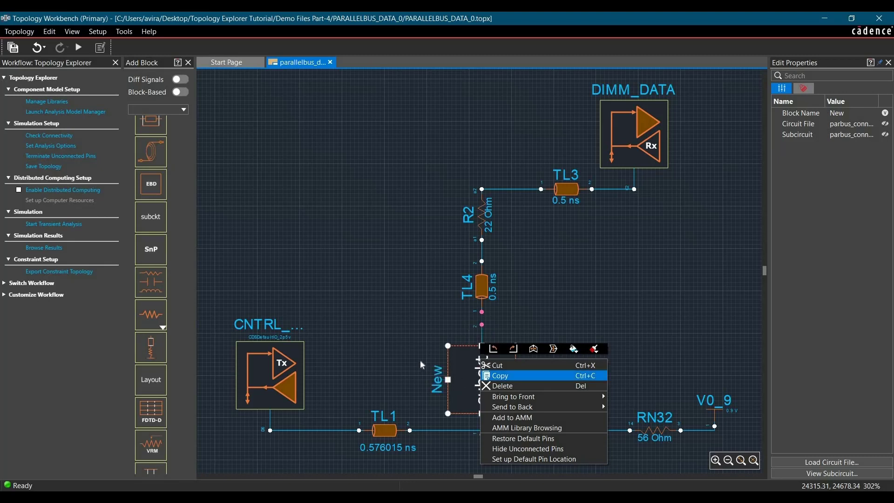
click(548, 358)
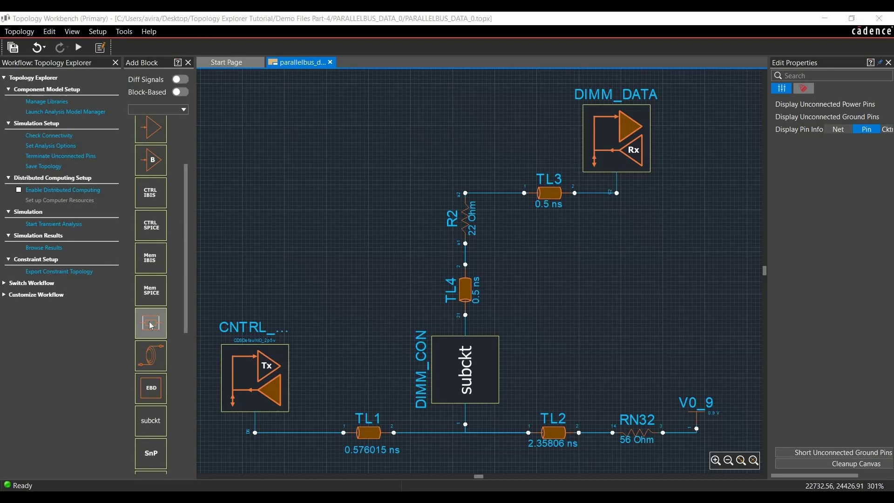
Step: Add a lossy Trace block, move it into TL1's place on the bus, and select it
click(150, 323)
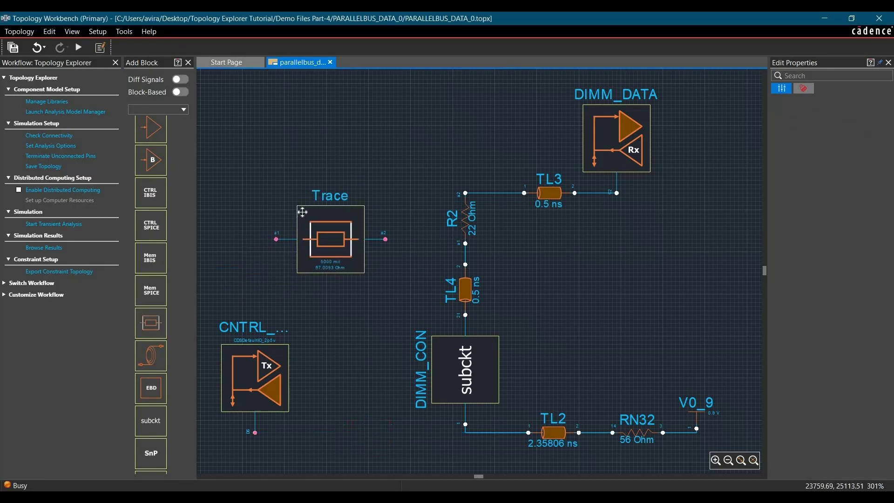
drag(329, 240, 346, 437)
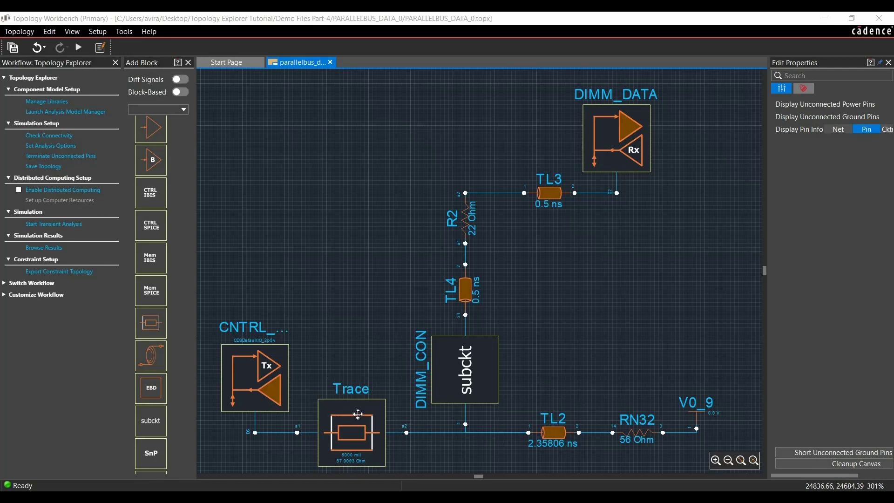
mouse_move(375, 422)
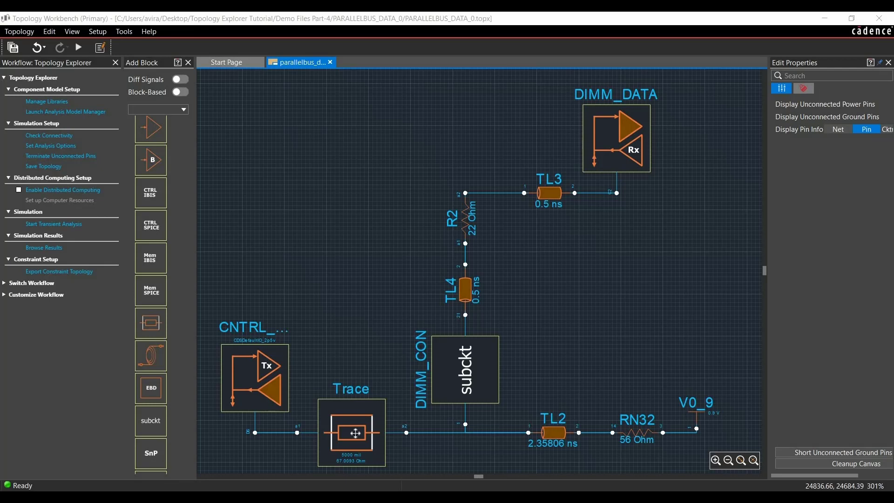
click(351, 433)
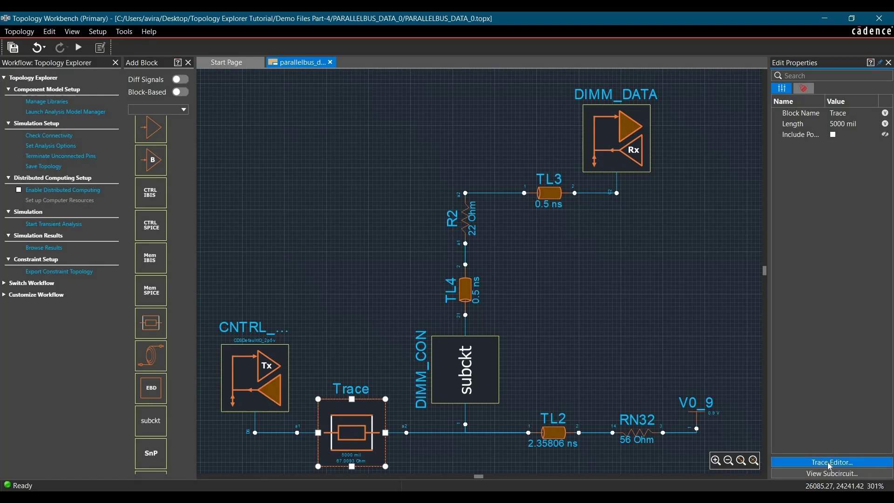
Step: Apply a Stripline template with W=5, H1=4.5, H2=4.5 and generate the W-element model
click(831, 461)
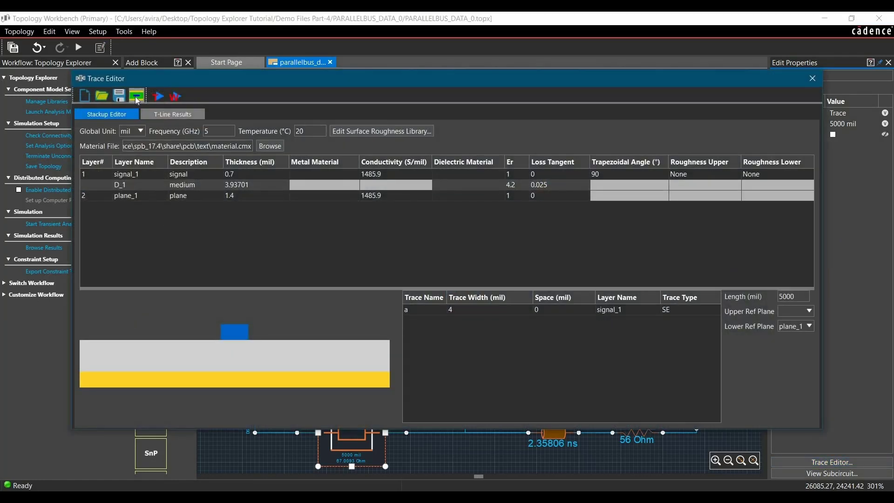
click(136, 96)
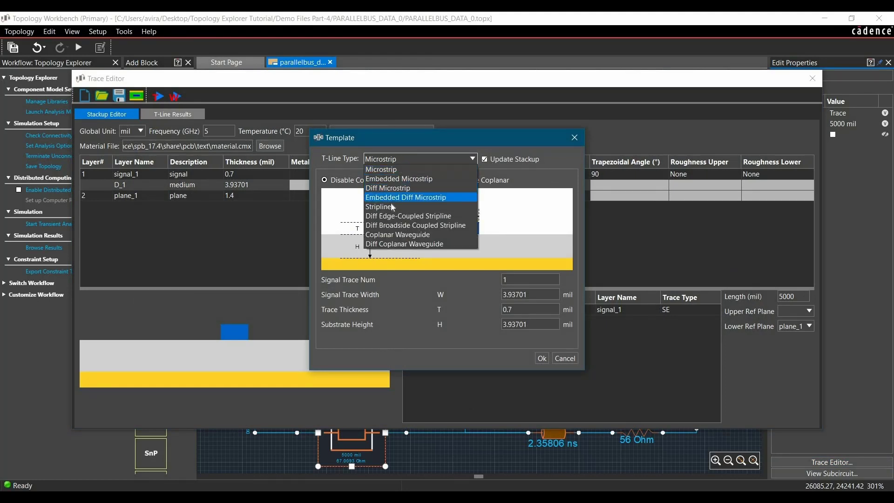
click(380, 206)
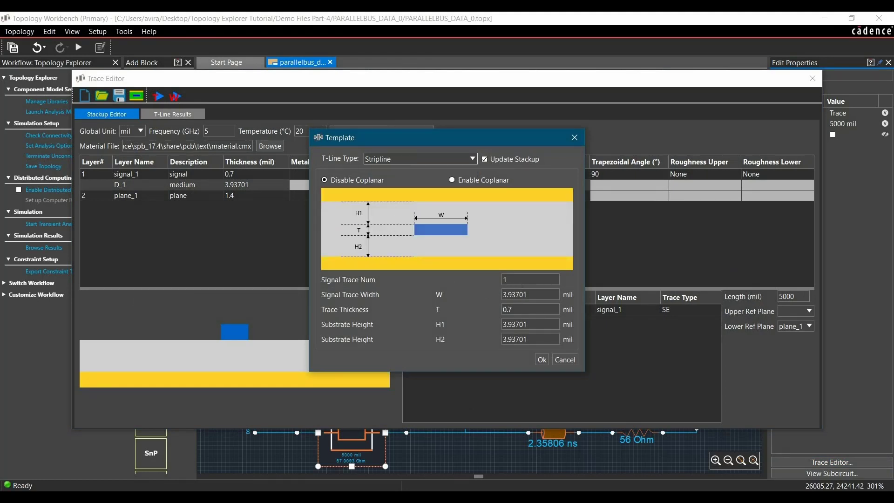
click(530, 279)
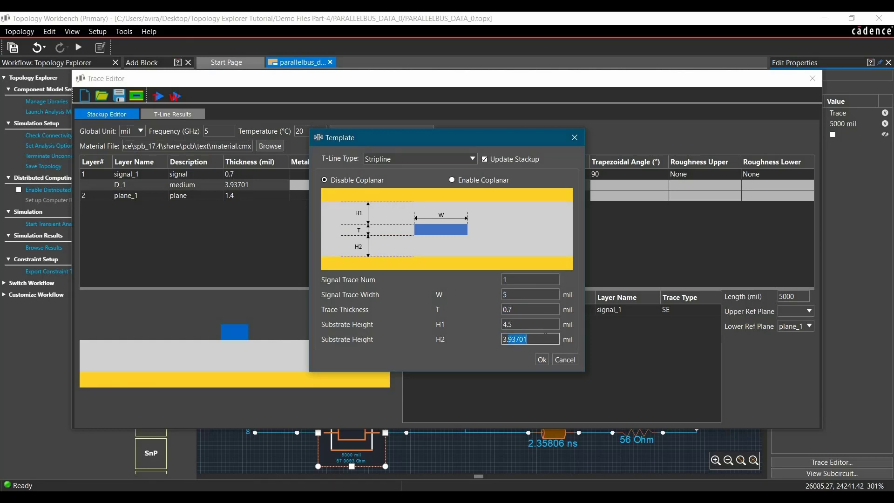
text(4.5)
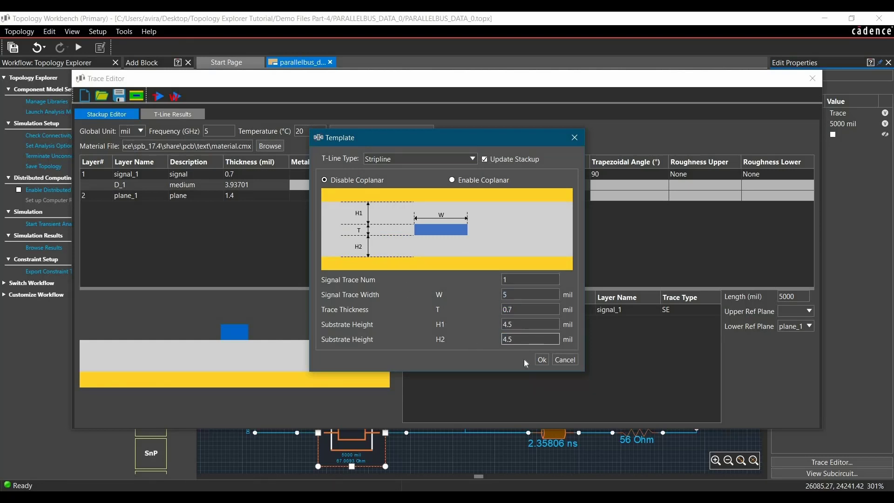
click(541, 359)
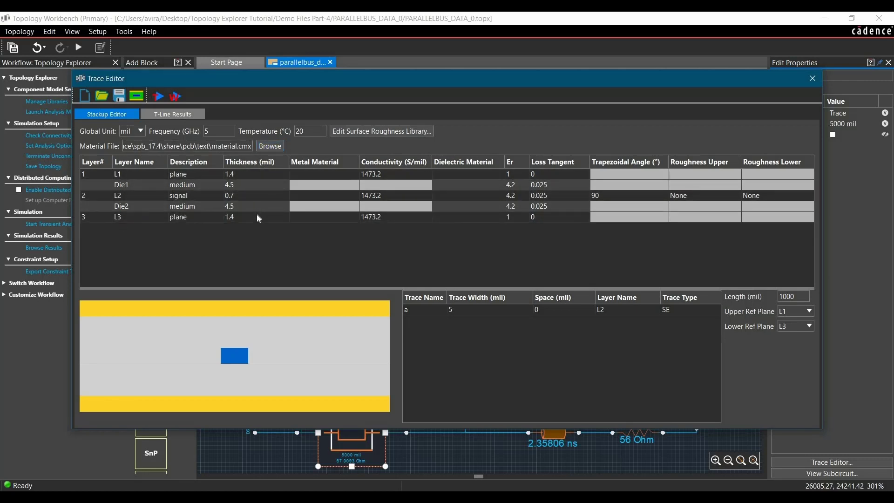
mouse_move(143, 223)
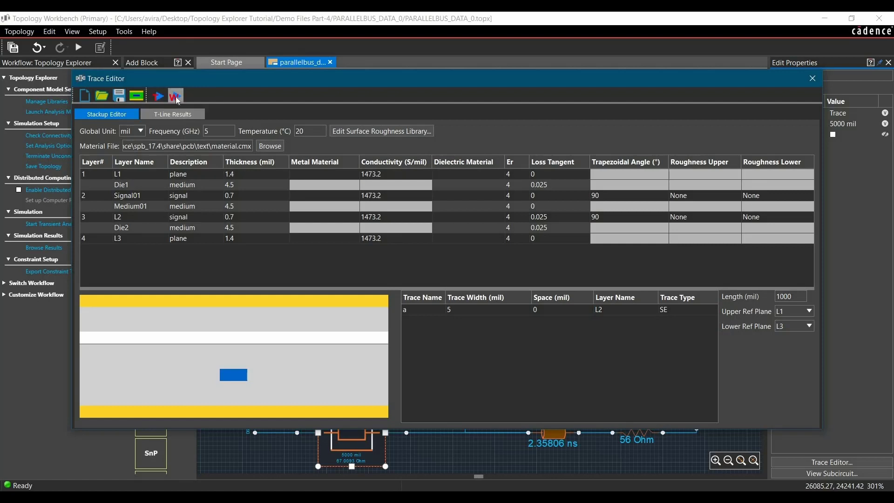
mouse_move(175, 96)
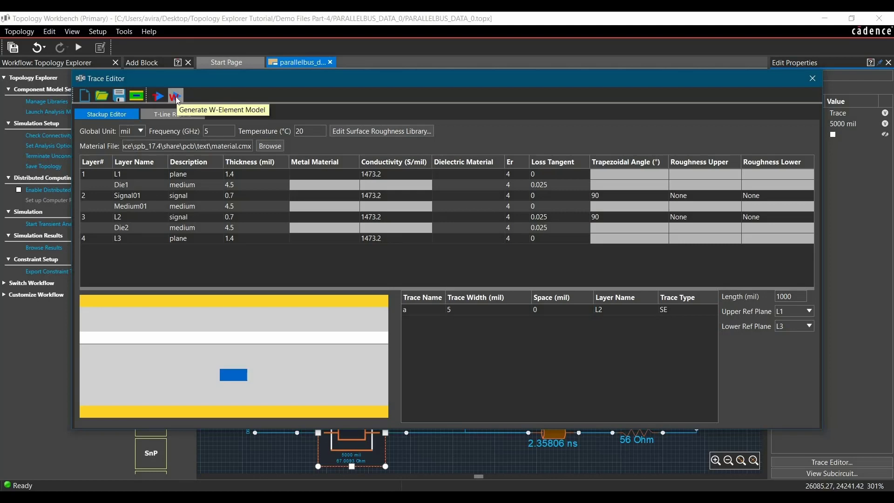
click(812, 78)
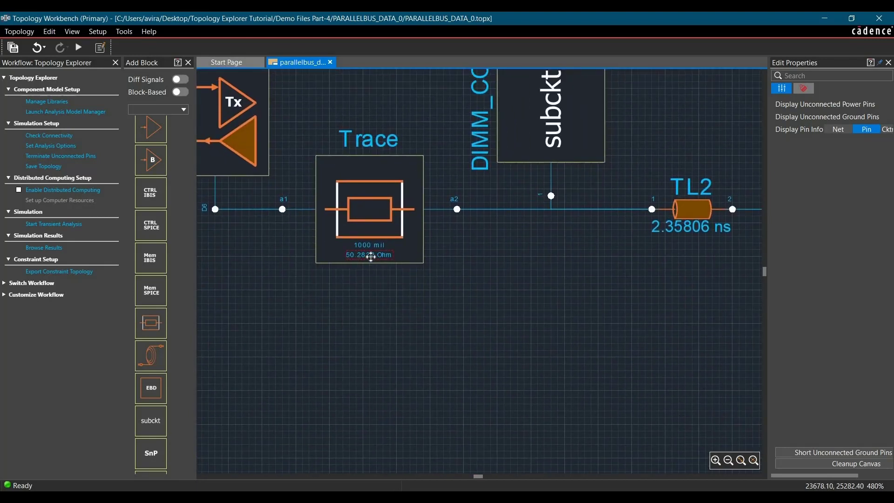
Step: Close the Trace Editor and zoom out to show the full bus topology
click(369, 254)
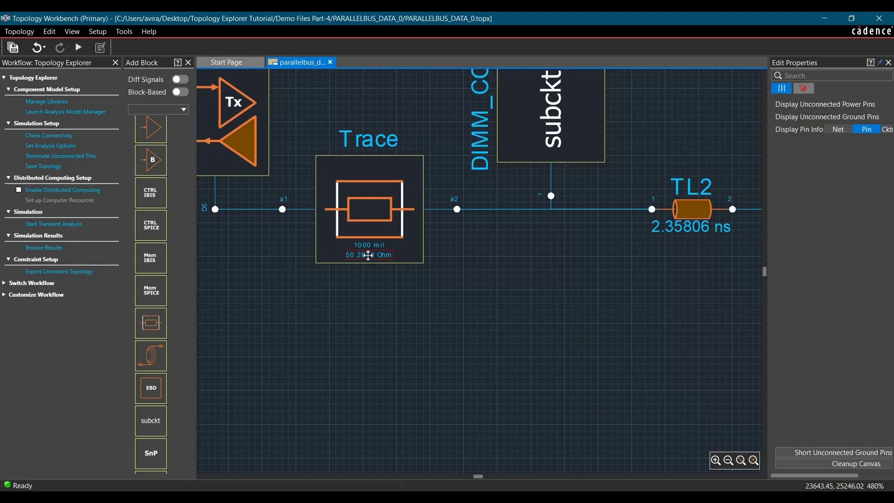
drag(369, 254, 367, 282)
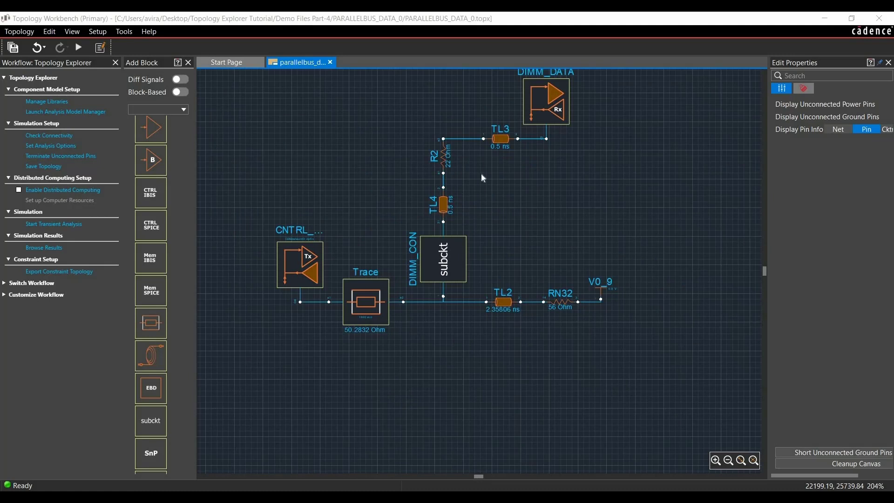
mouse_move(492, 225)
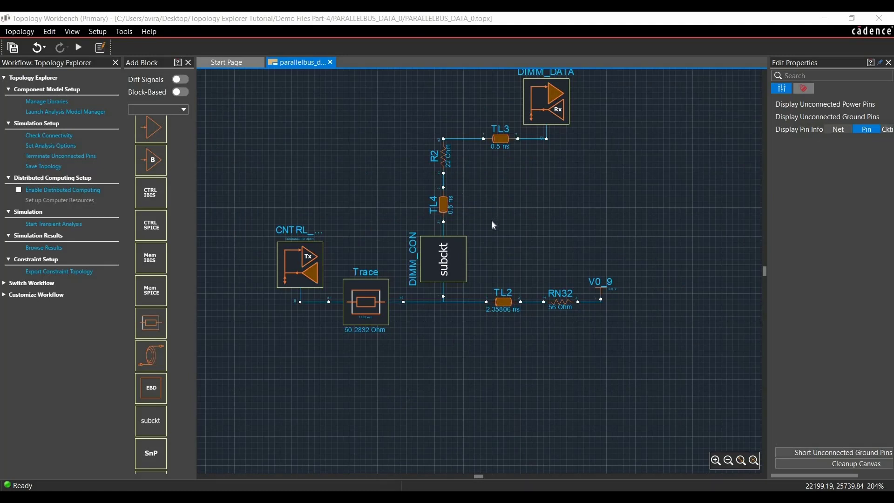
mouse_move(504, 249)
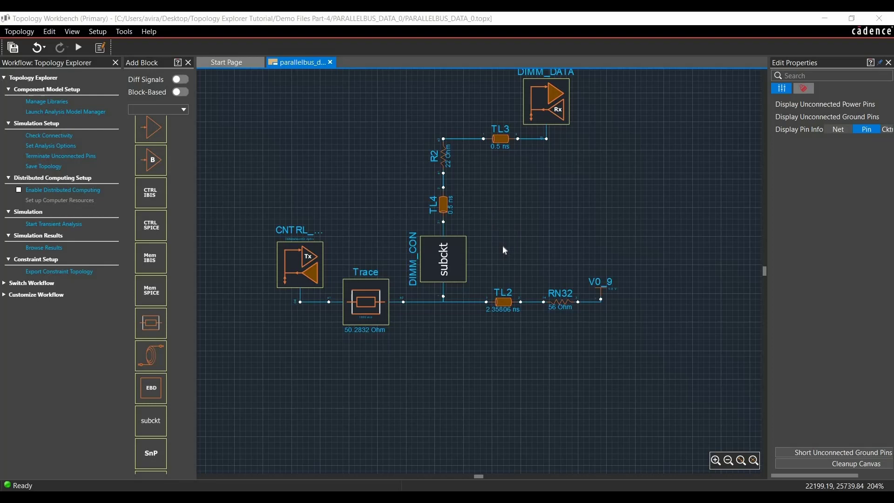
mouse_move(423, 331)
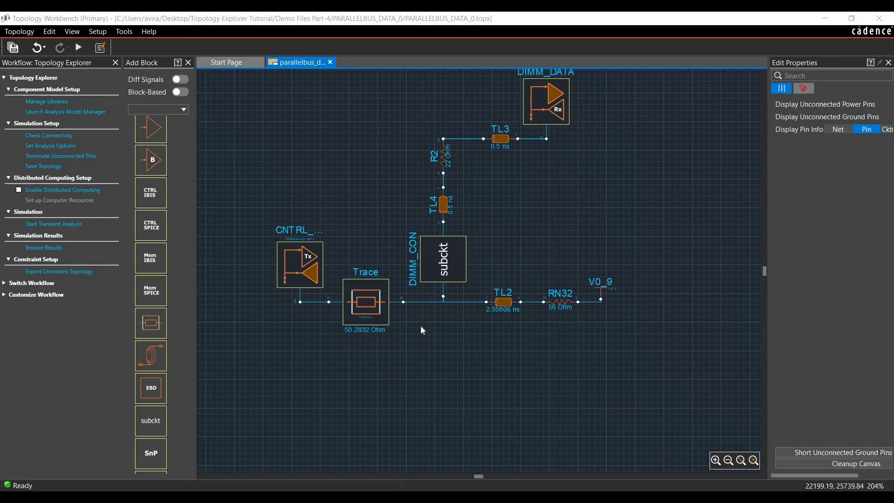
mouse_move(463, 338)
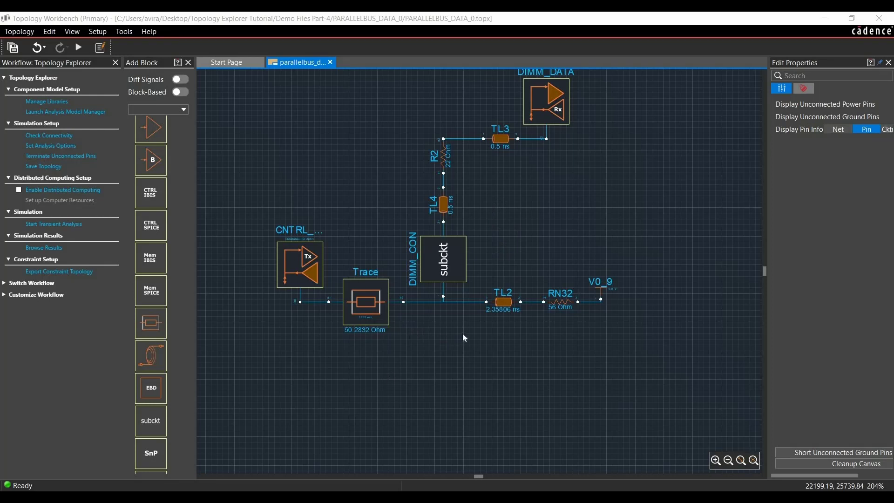
mouse_move(463, 335)
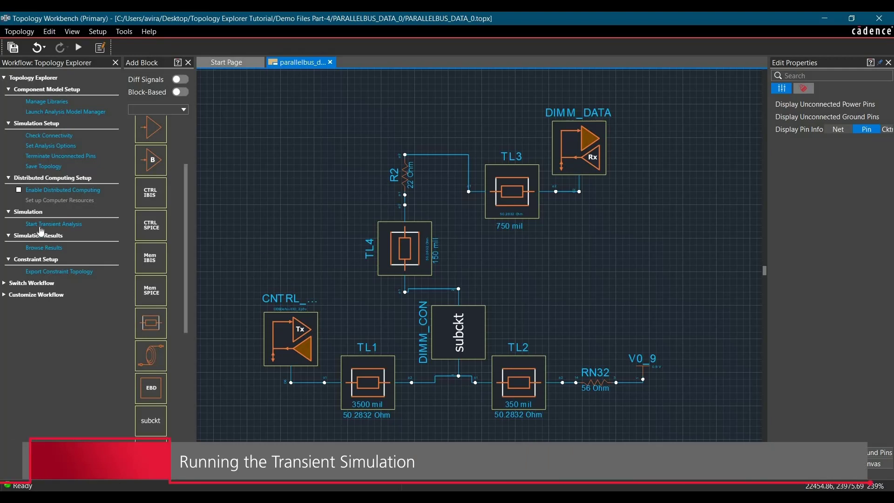
mouse_move(42, 224)
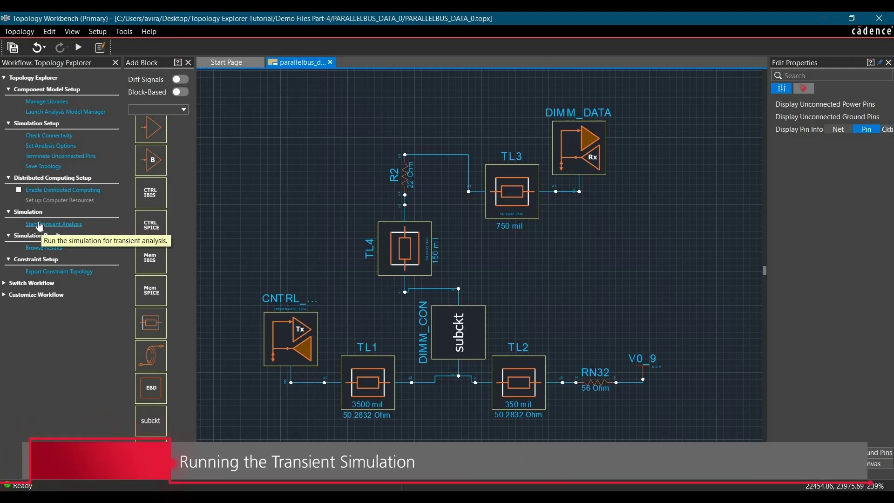
mouse_move(100, 231)
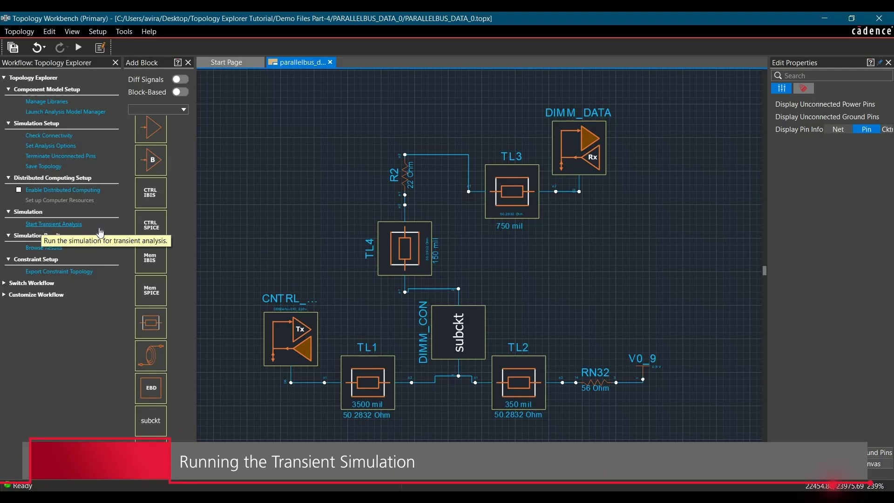
Step: Run Start Transient Analysis from the Workflow panel's Simulation section
click(53, 224)
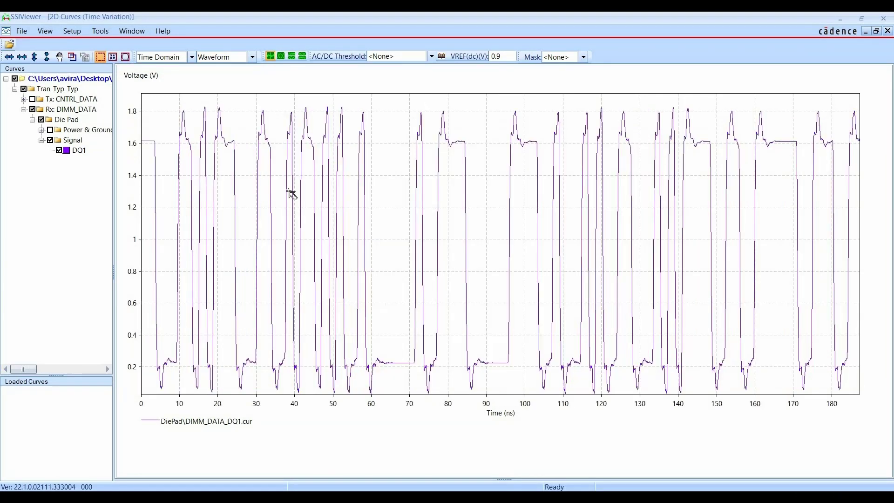
mouse_move(153, 144)
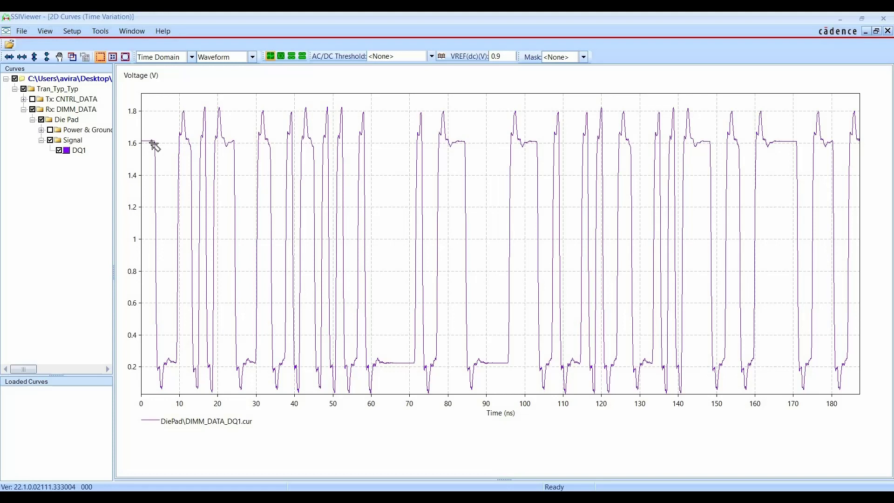